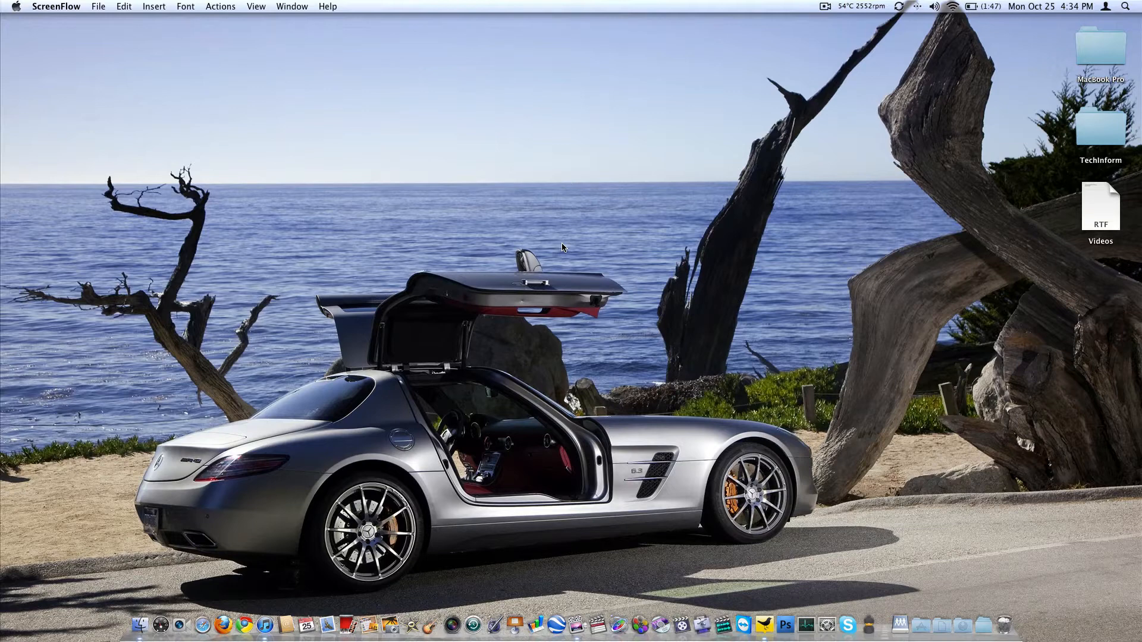
mouse_move(208, 496)
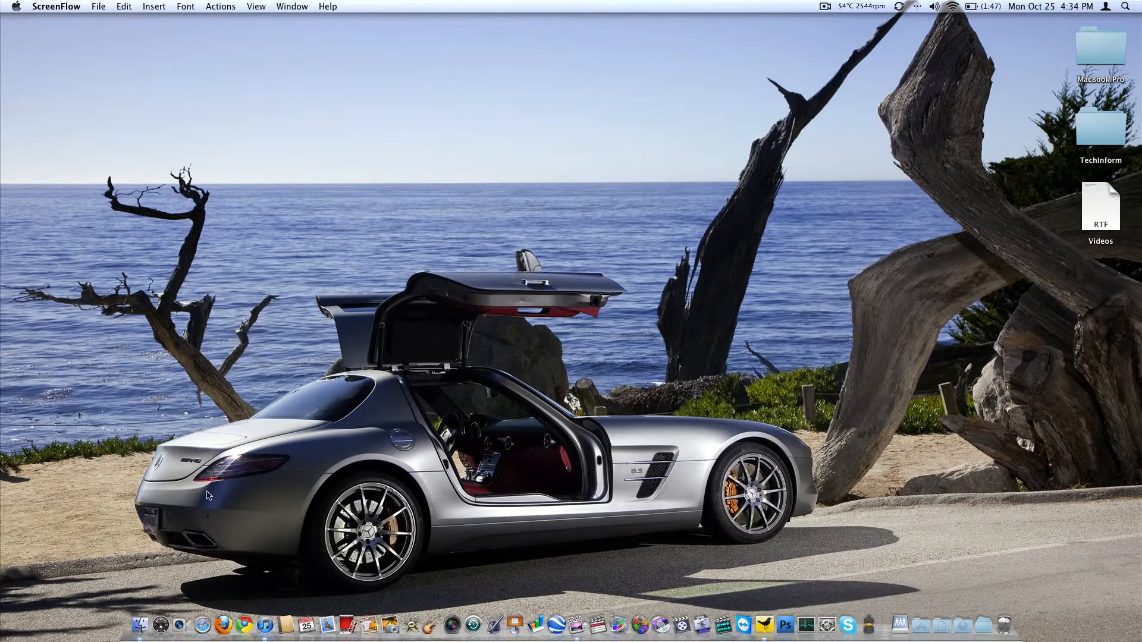
Launch FaceTime from the Dock so the camera preview and Contacts panel appear
click(152, 624)
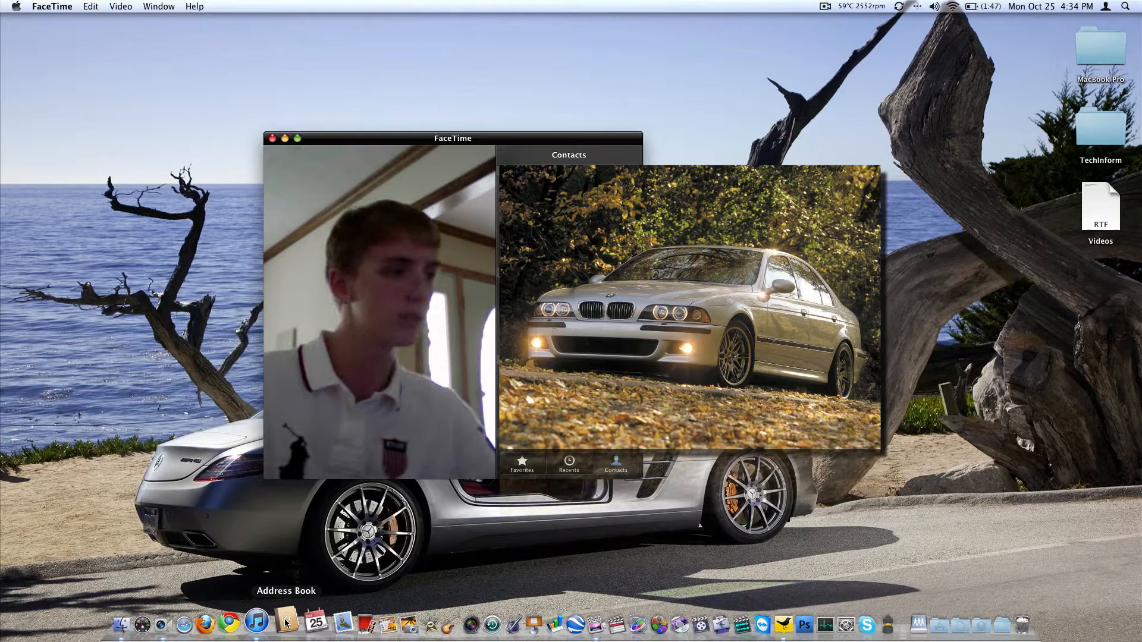
Review the Recents call history, then show the empty Favorites list
click(568, 465)
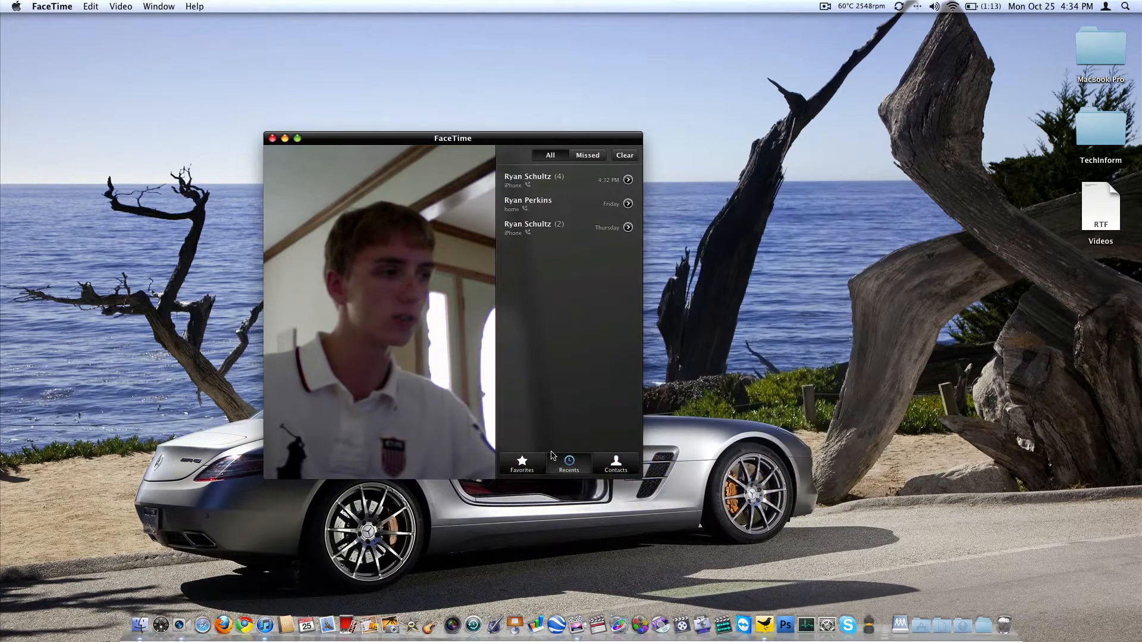
click(521, 463)
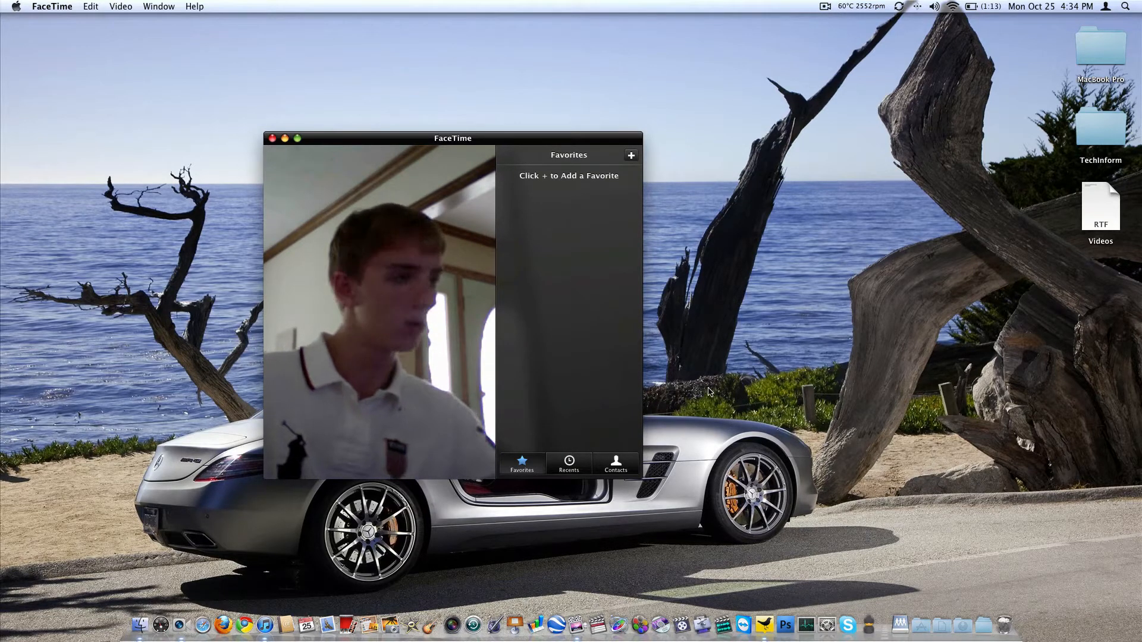
click(615, 465)
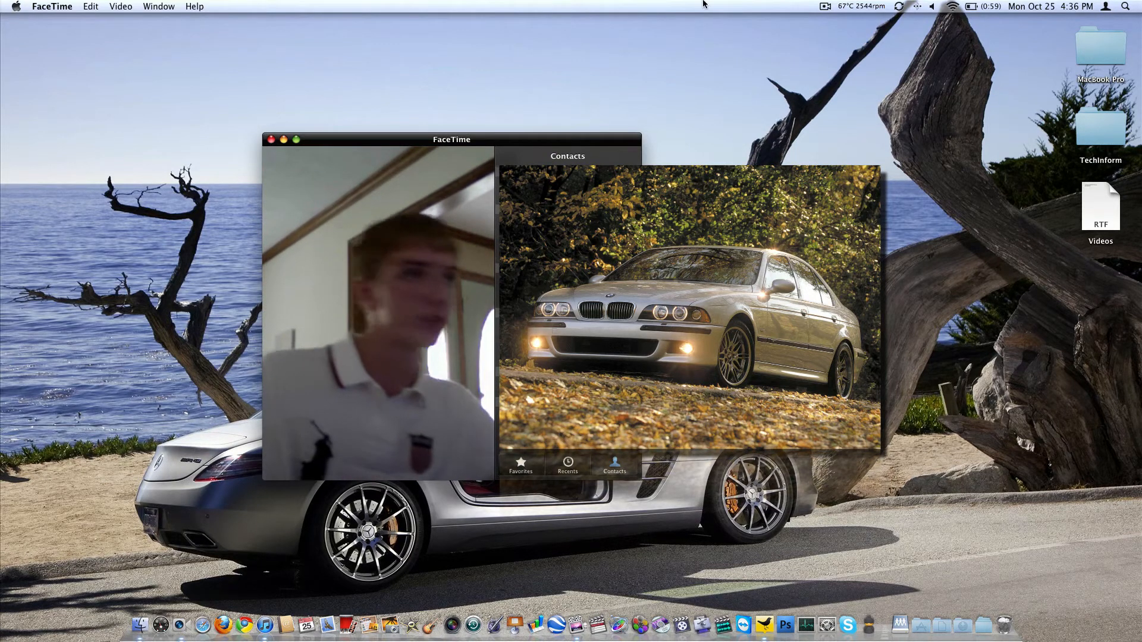
click(120, 7)
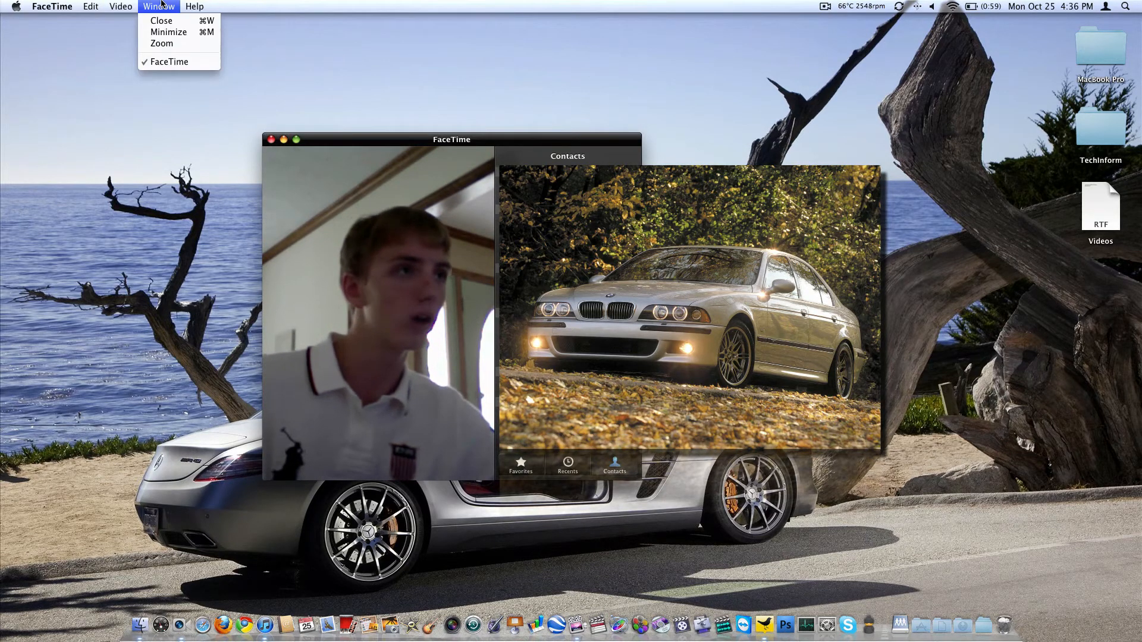
click(120, 6)
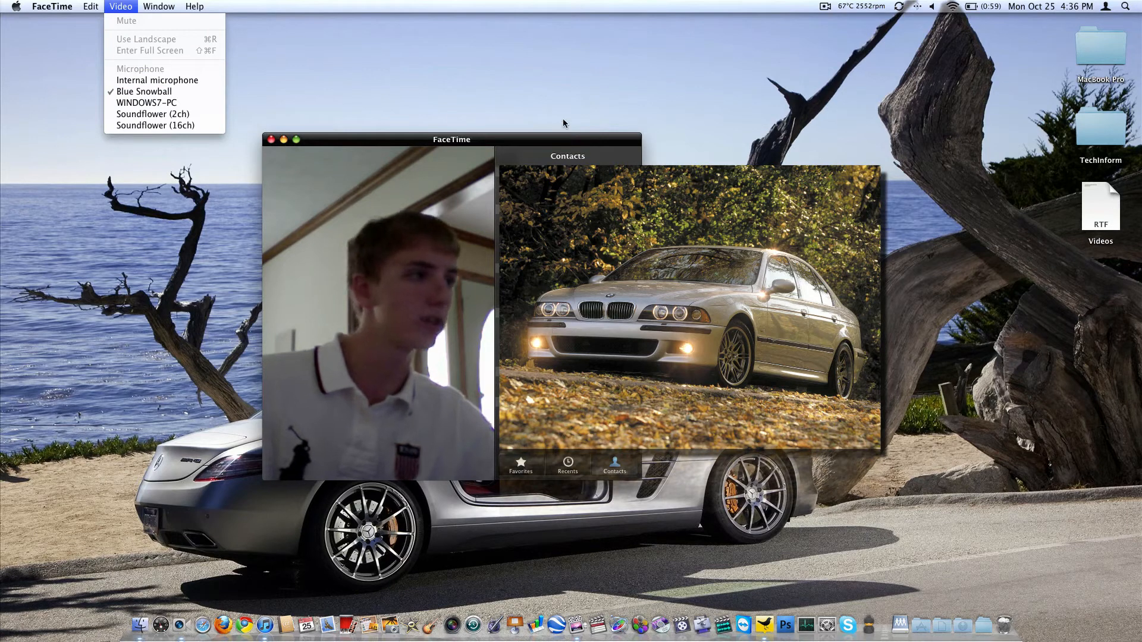
click(563, 142)
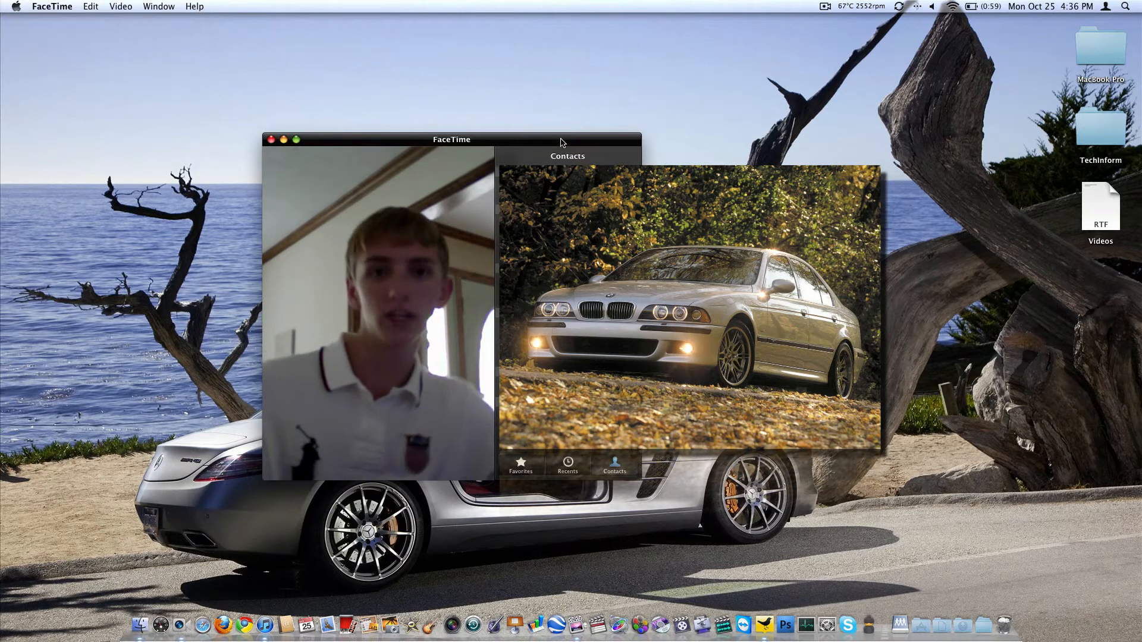